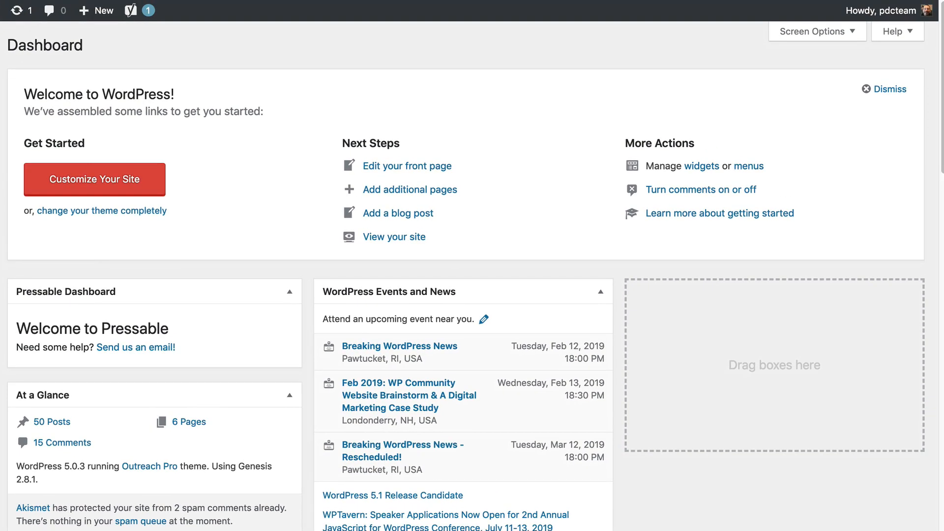
mouse_move(700, 49)
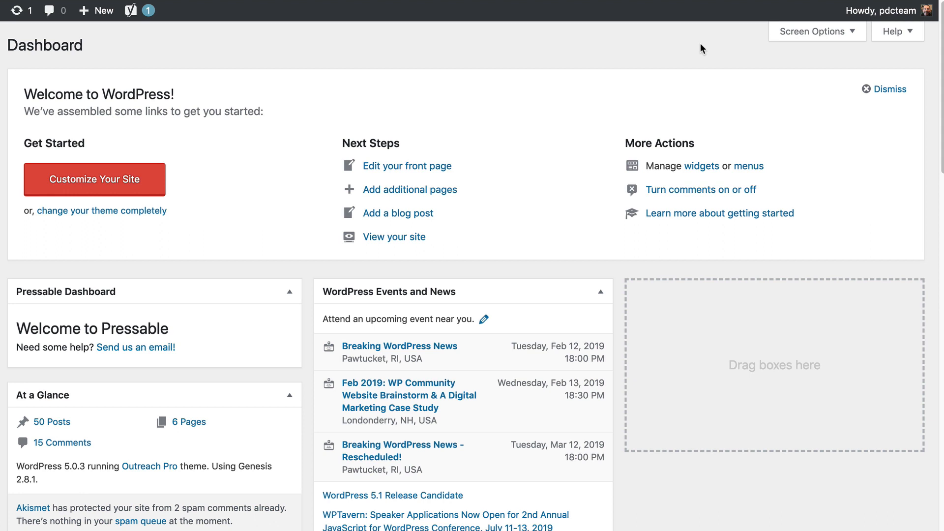
mouse_move(873, 96)
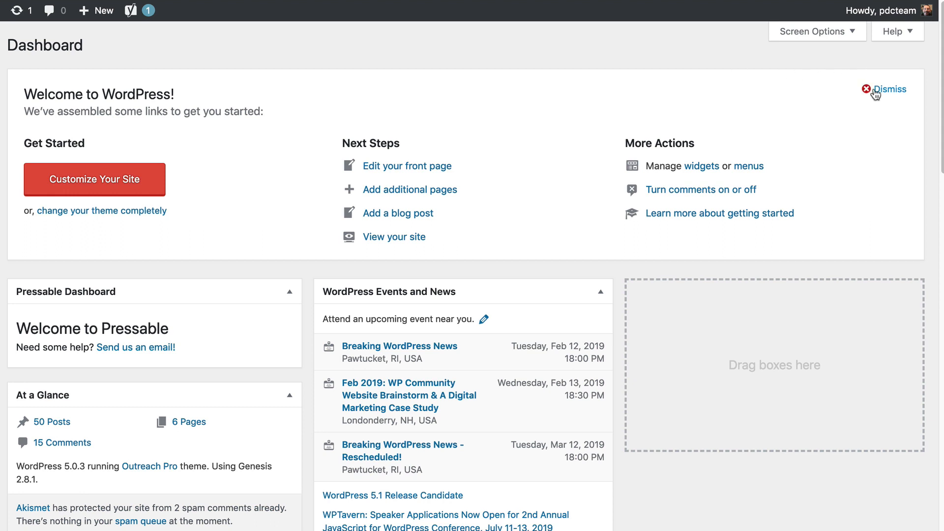
mouse_move(651, 63)
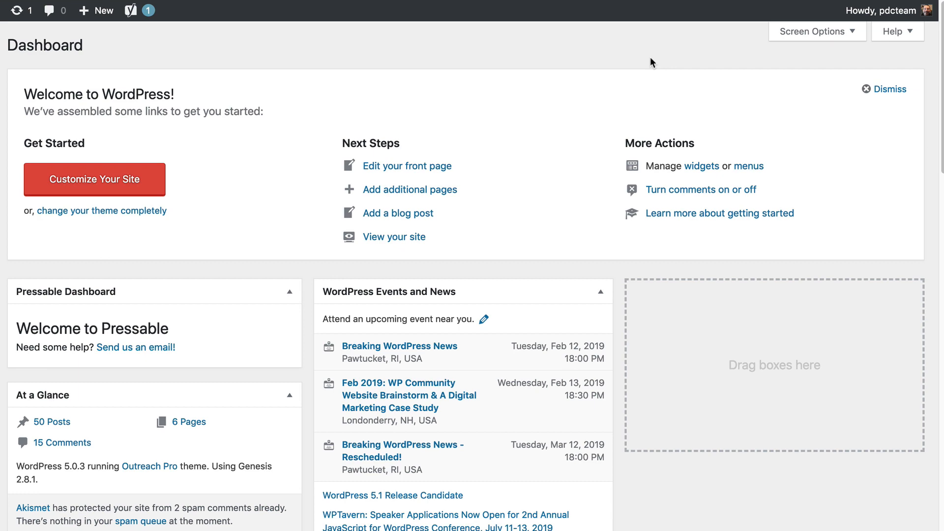
mouse_move(655, 60)
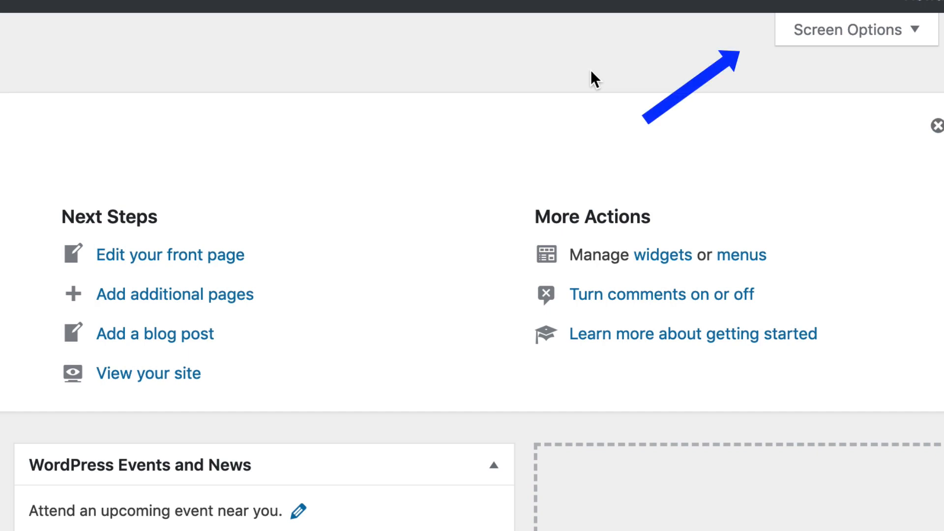
Step: Reveal the Boxes checklist listing Pressable Dashboard, At a Glance, Activity, Welcome and others
click(855, 28)
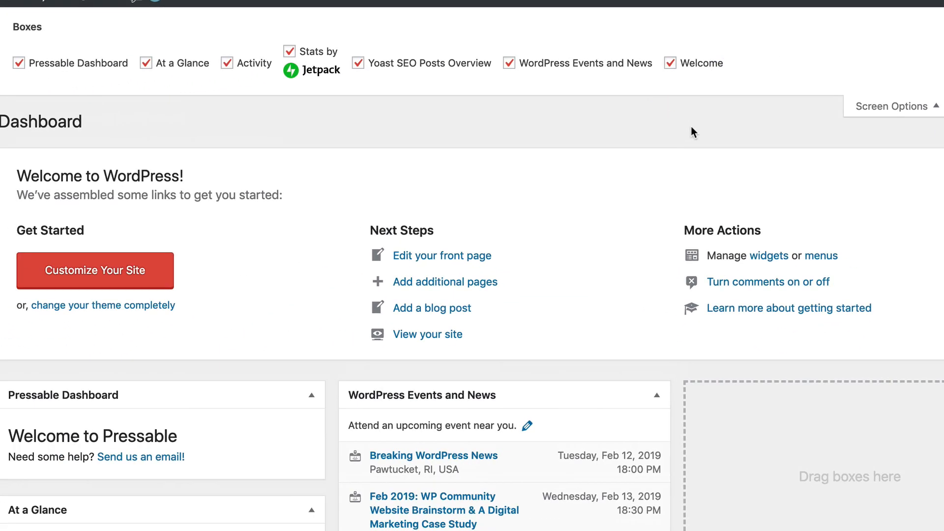
mouse_move(632, 154)
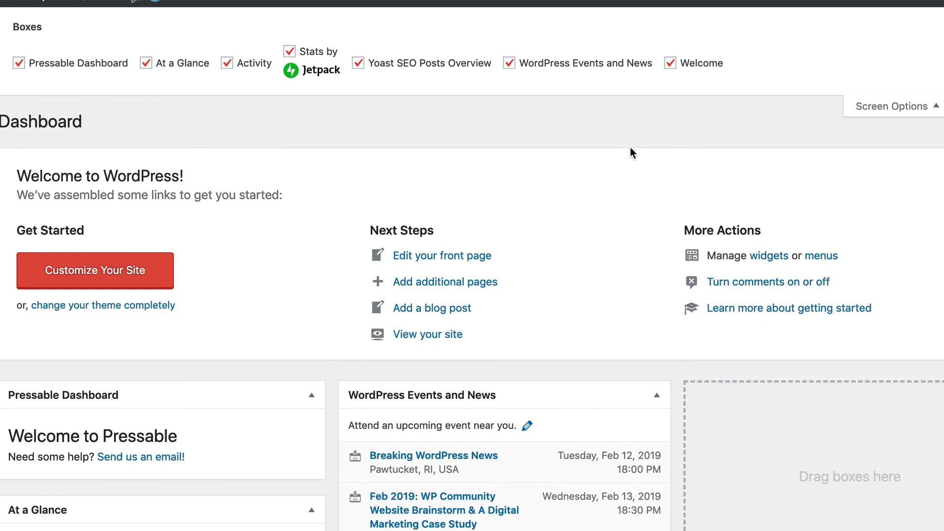
mouse_move(566, 133)
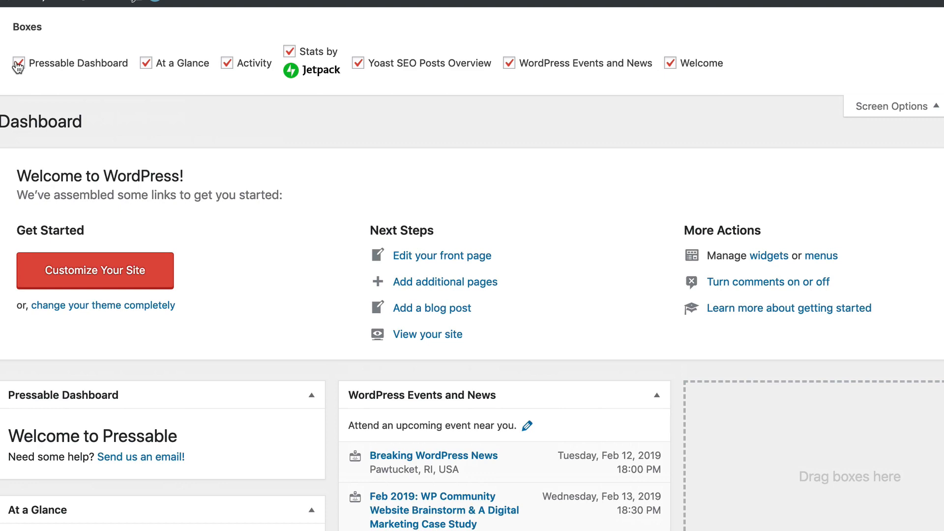
Step: Uncheck Pressable Dashboard, Welcome, and WordPress Events and News so only At a Glance and Activity remain
click(20, 63)
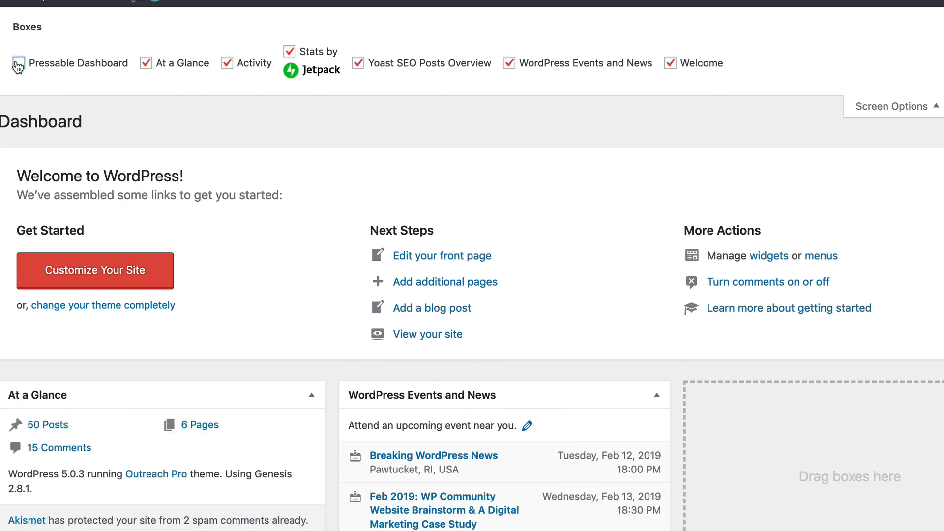
click(19, 63)
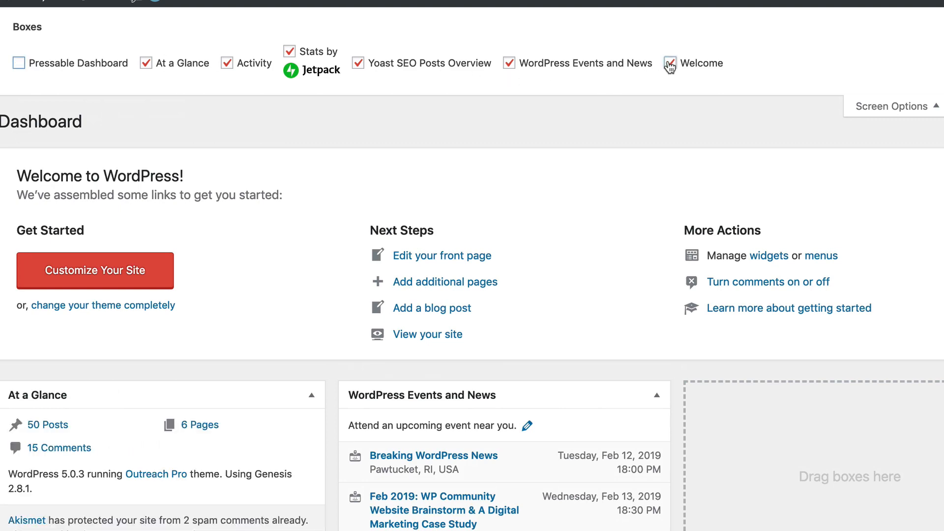
click(669, 63)
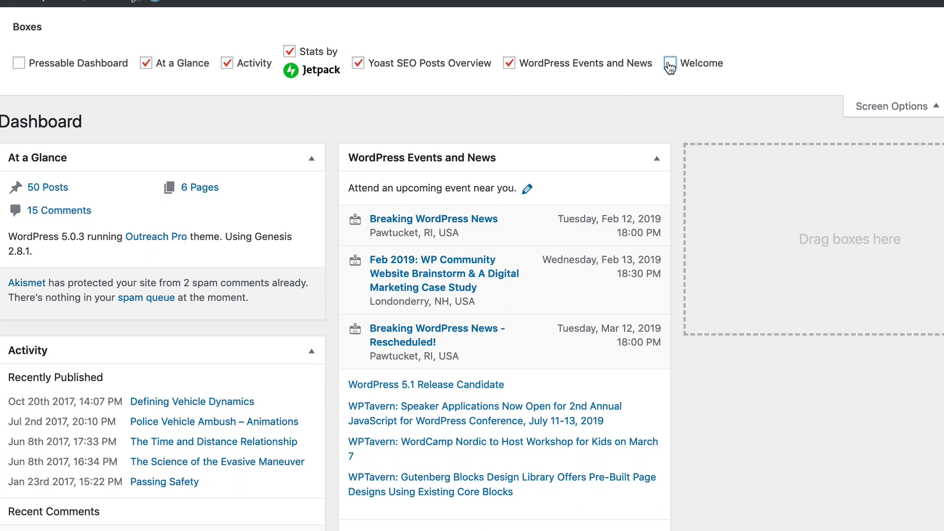
click(509, 63)
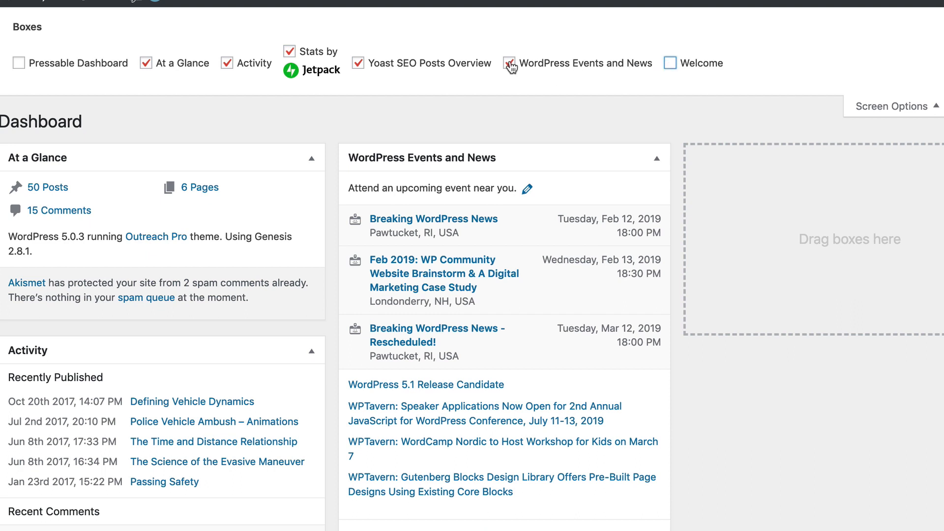
click(510, 63)
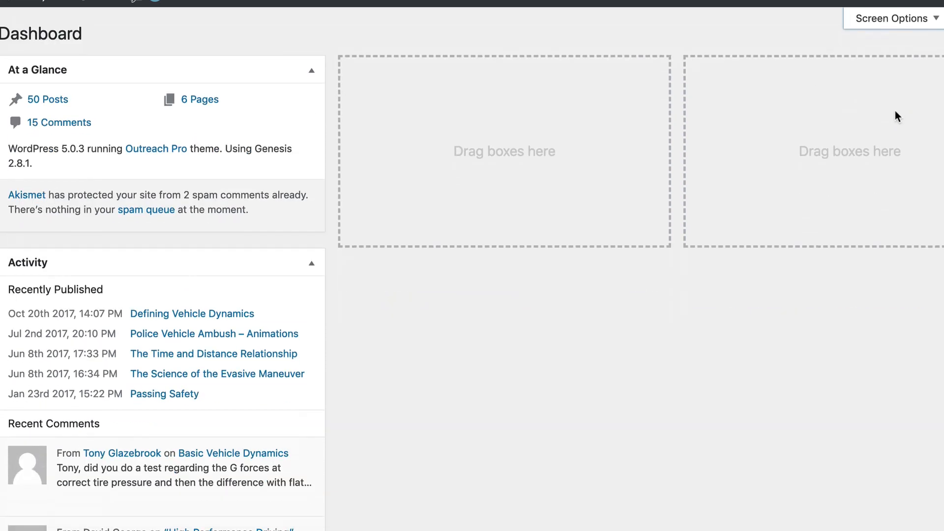
mouse_move(636, 489)
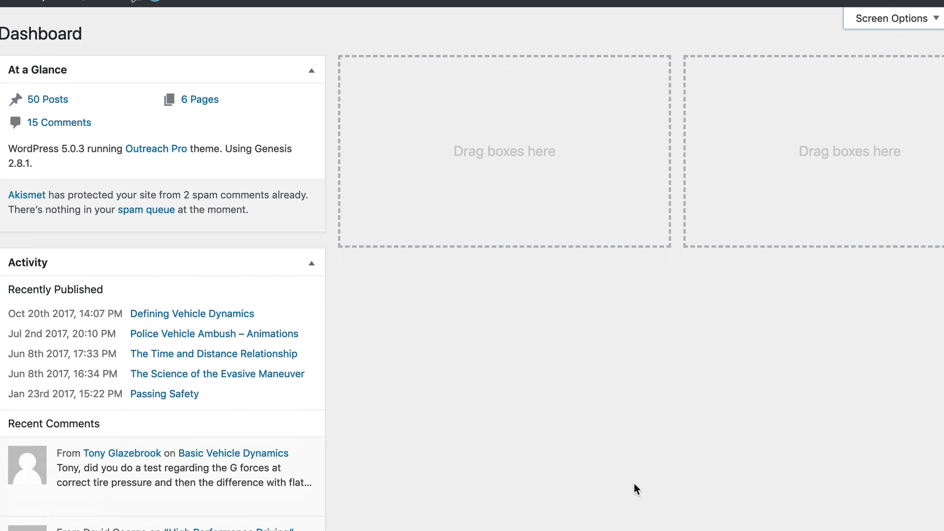
mouse_move(628, 486)
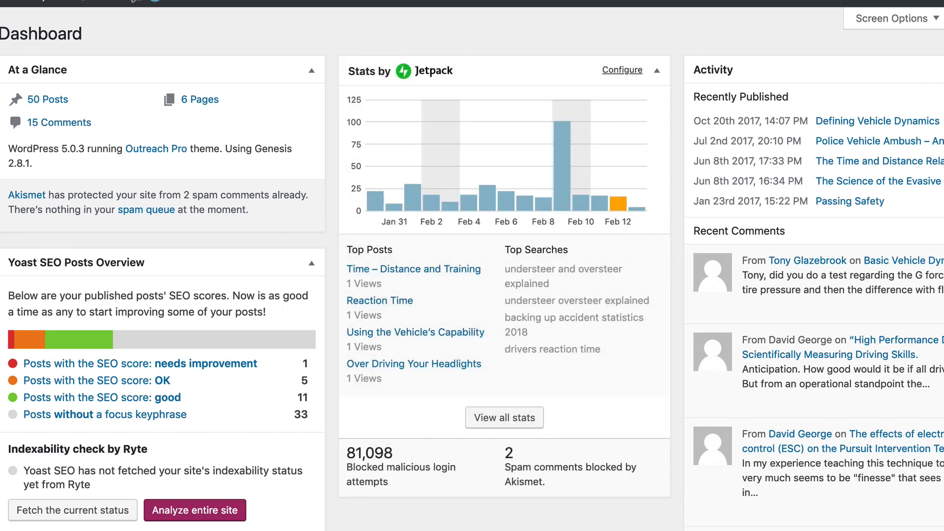
click(656, 69)
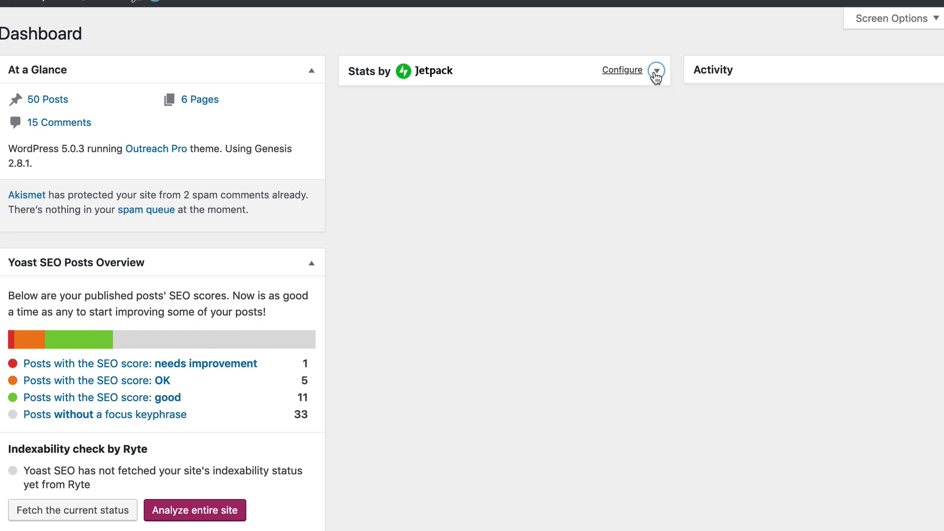
click(656, 70)
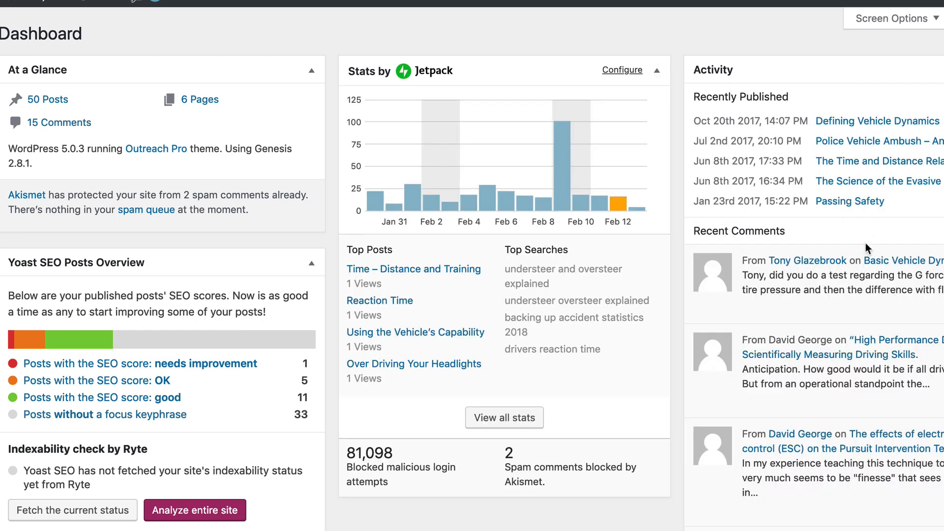
mouse_move(873, 79)
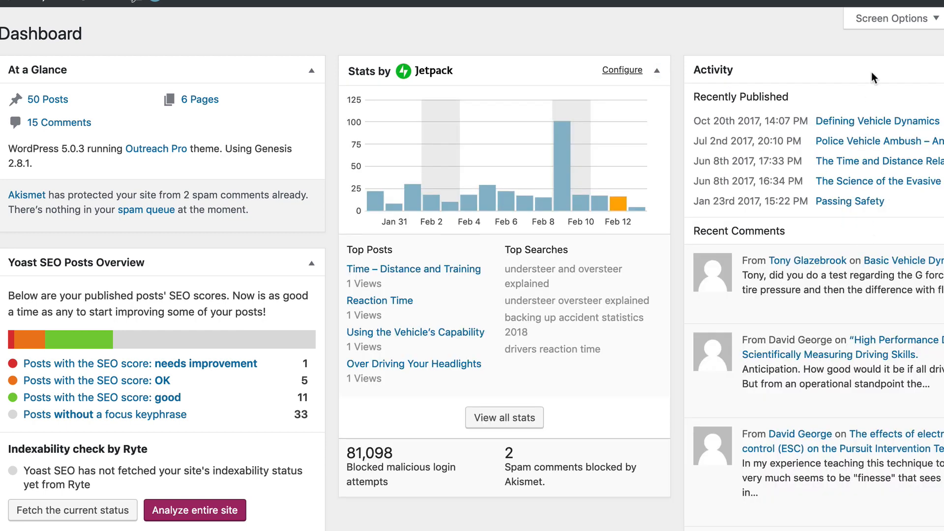